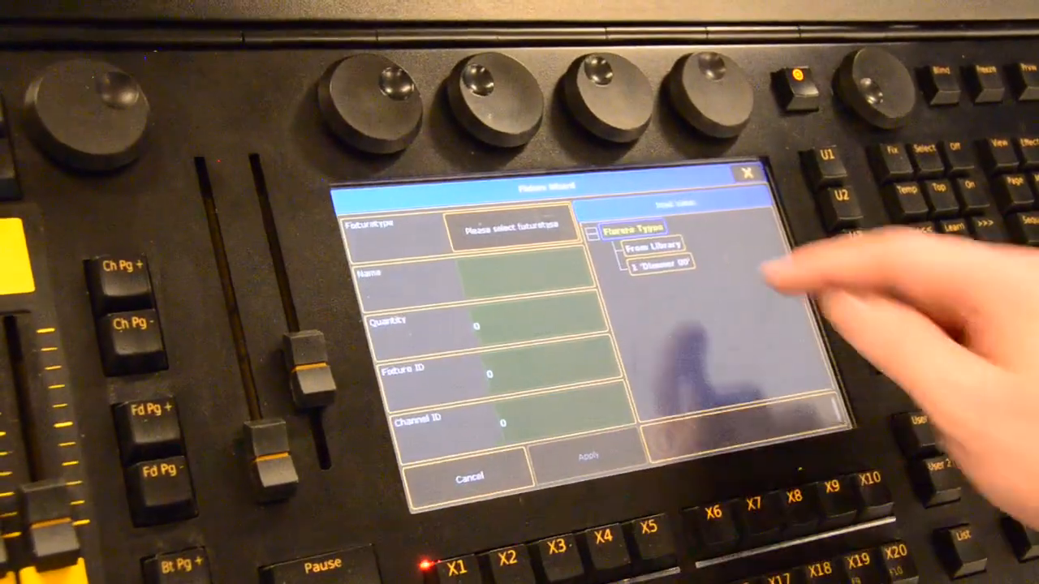
Step: Browse the fixture type library to pick the new fixtures' type
click(651, 245)
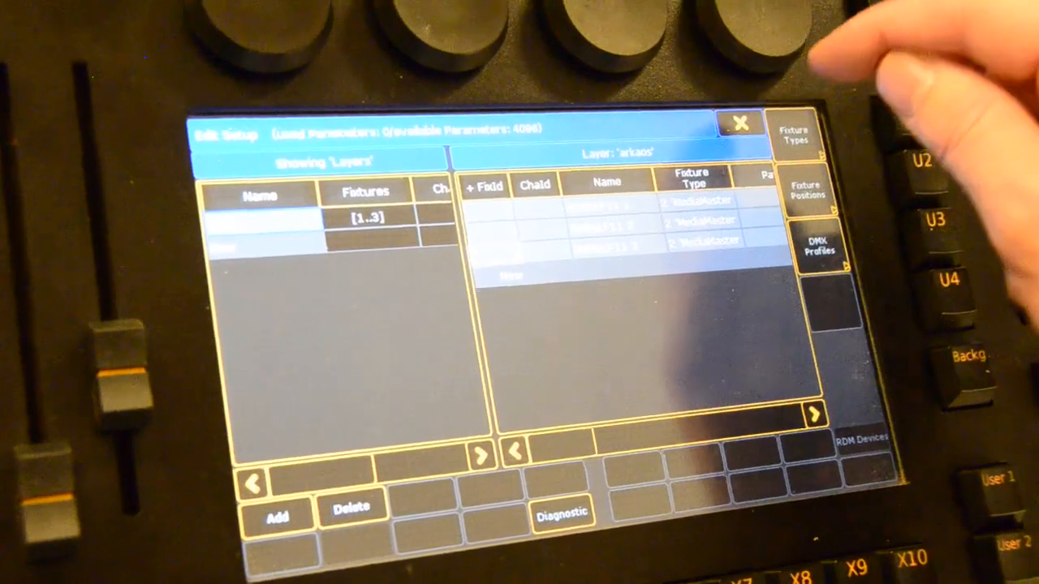
Step: Close Edit Setup and confirm Yes to save the patch changes
click(738, 122)
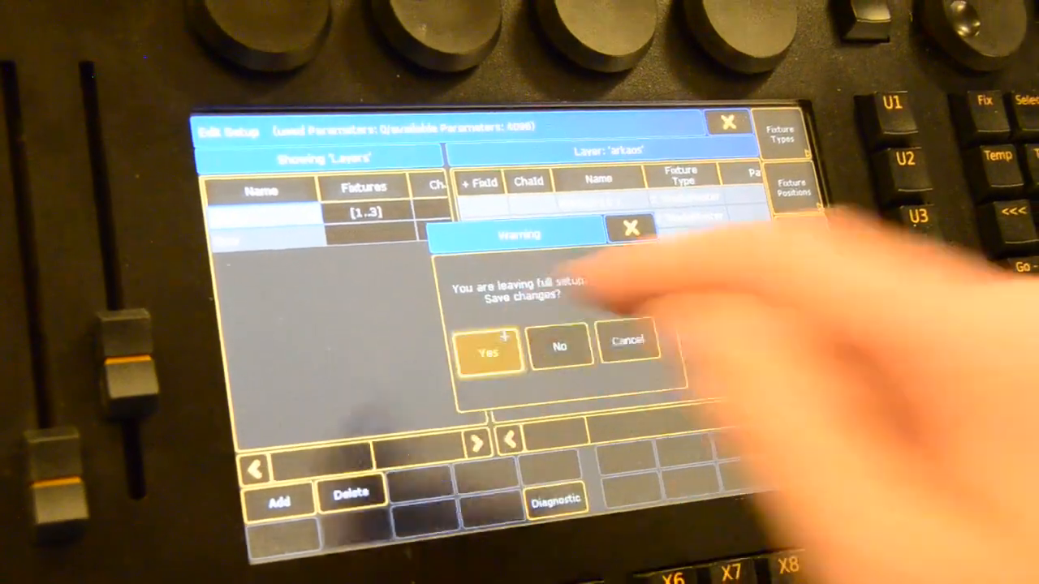
click(488, 351)
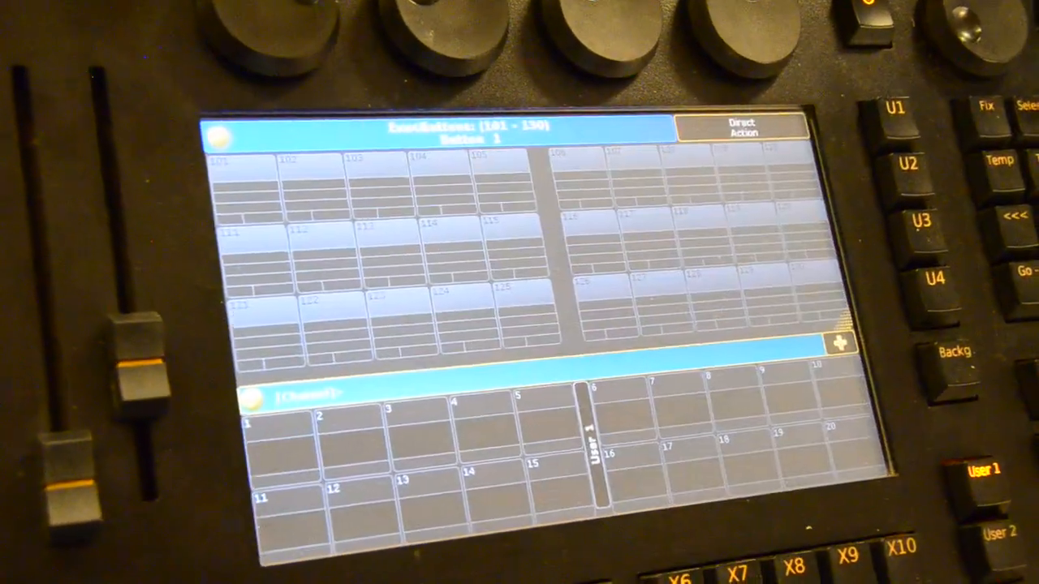